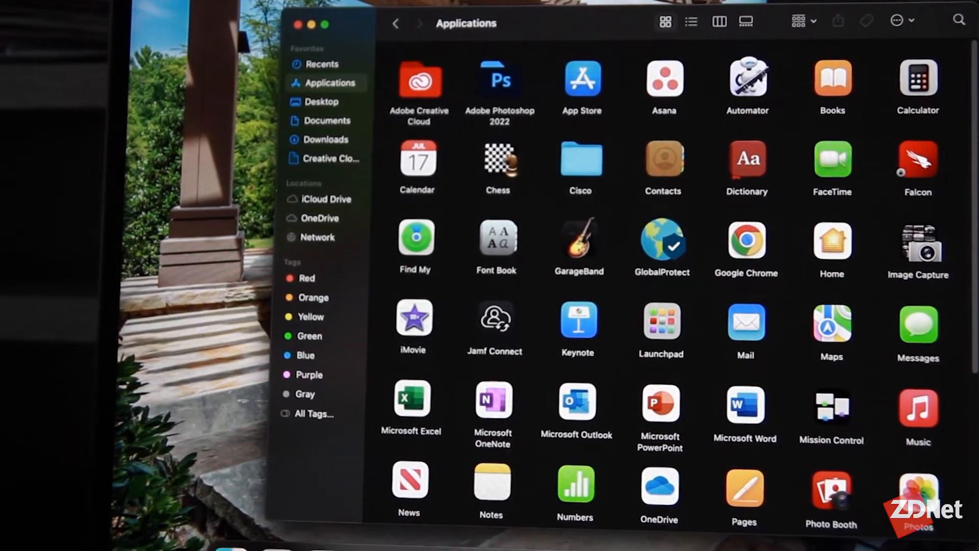
Step: Close the Applications Finder window, leaving the empty desktop
click(292, 25)
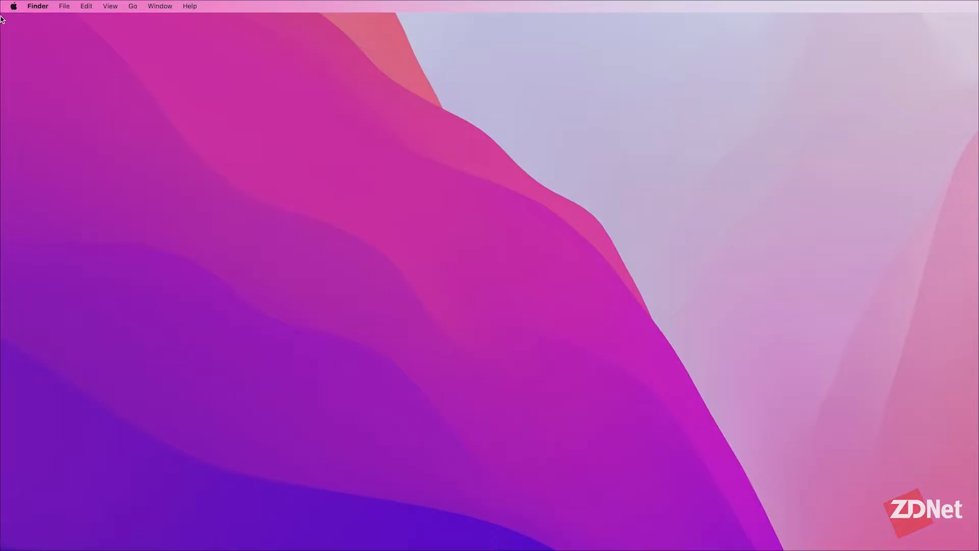
Step: Launch System Preferences from the Apple menu and go to the General pane
click(12, 7)
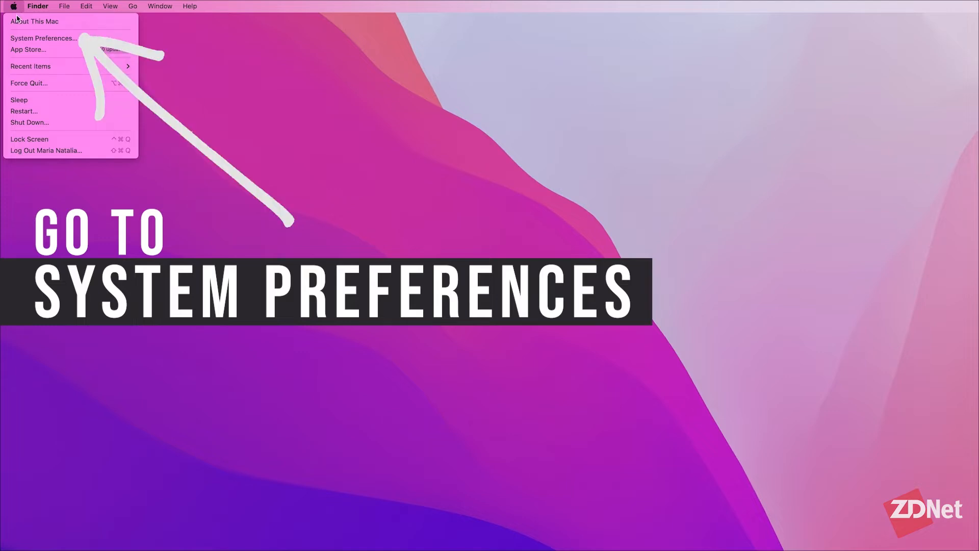
click(43, 37)
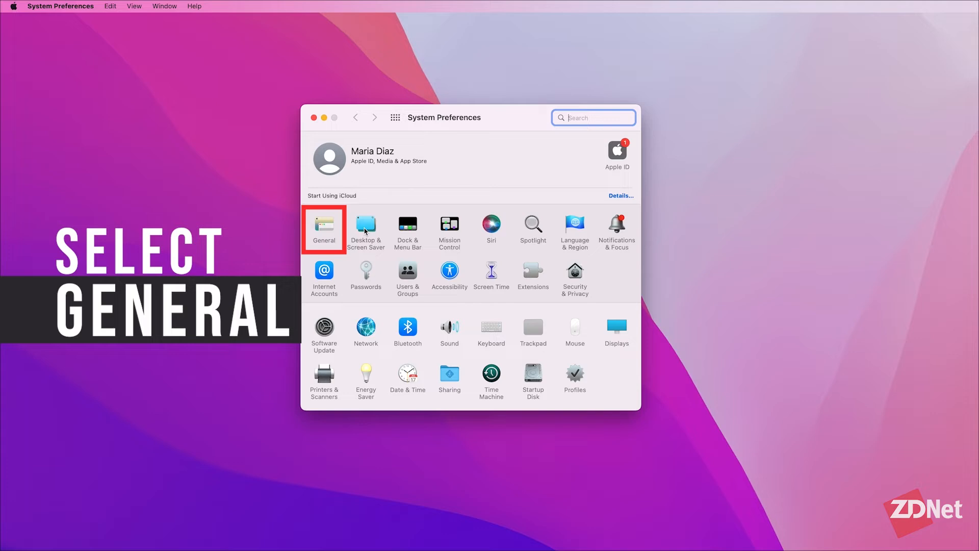
click(324, 228)
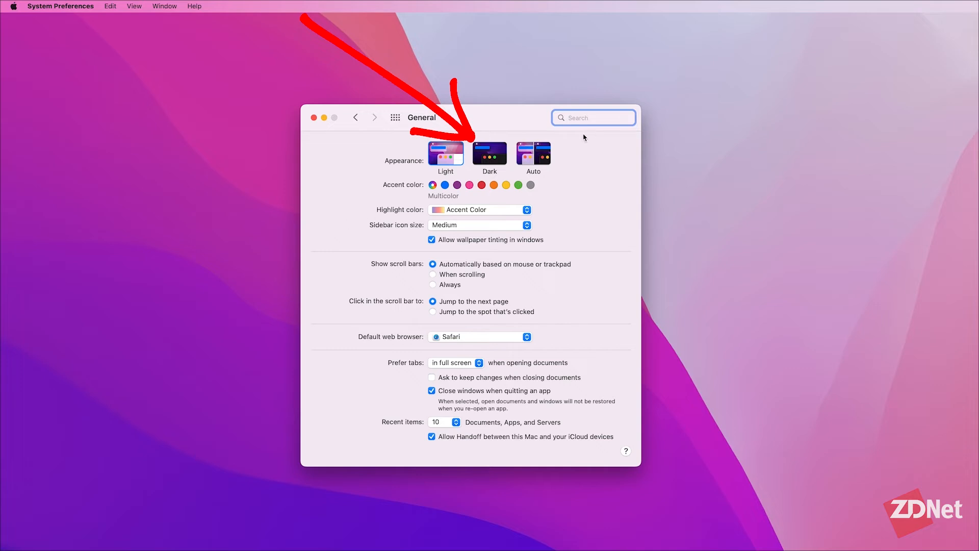
mouse_move(491, 153)
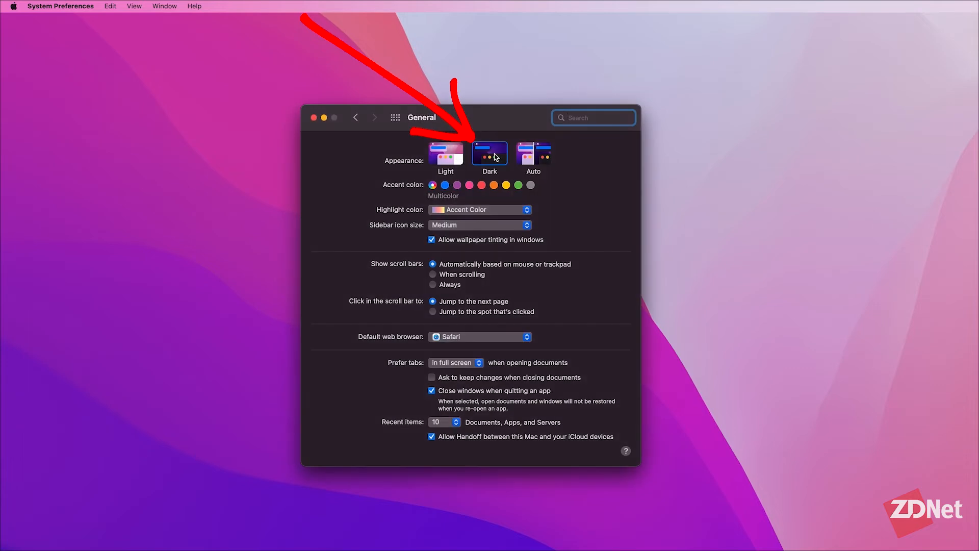
mouse_move(490, 152)
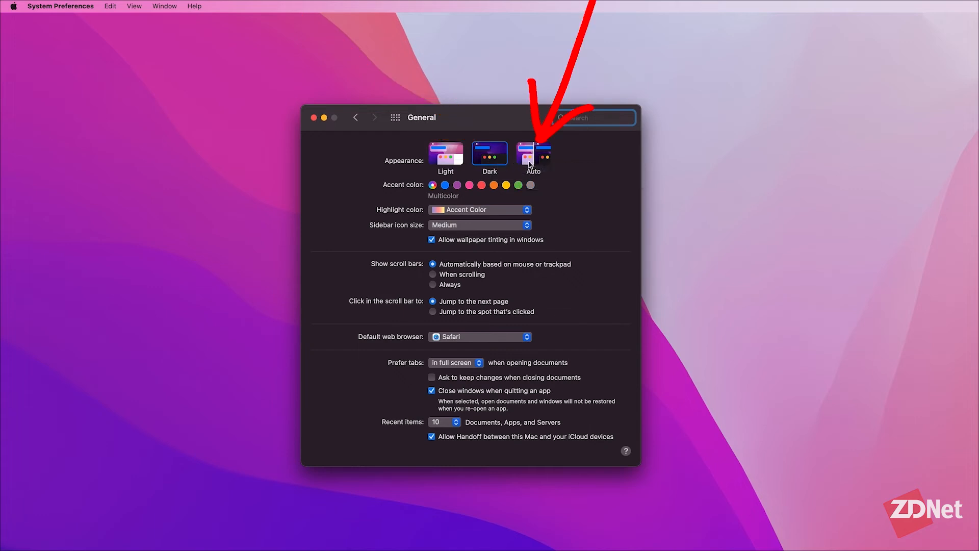
mouse_move(533, 153)
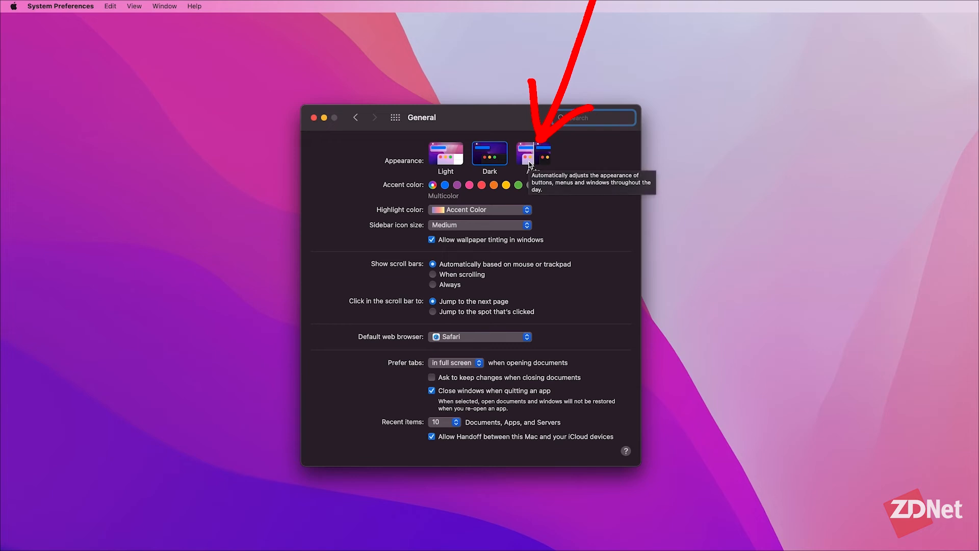